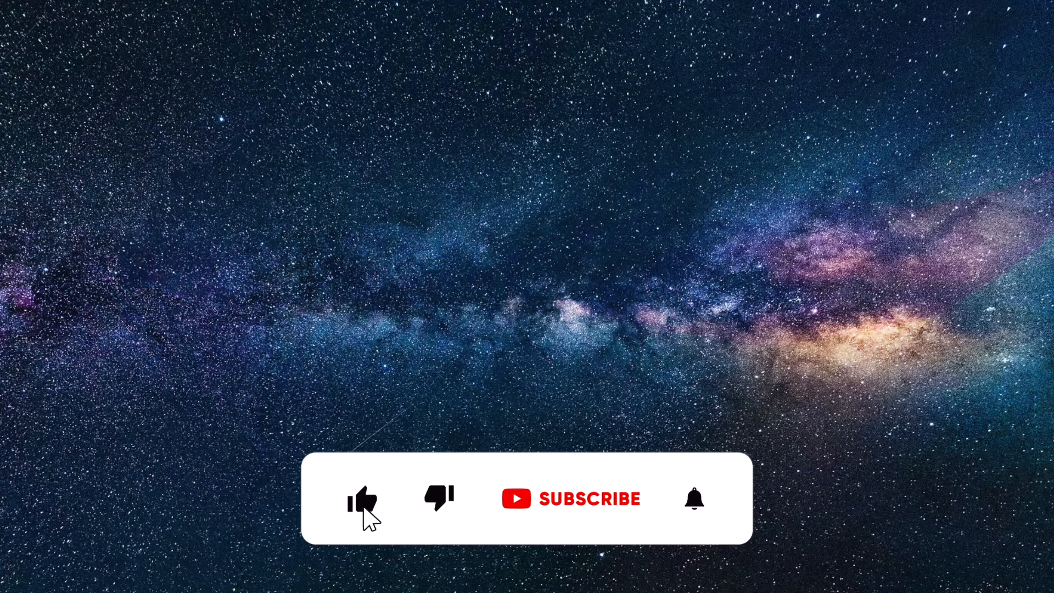
Trigger the outro's like and subscribe animation over the Milky Way backdrop.
click(585, 499)
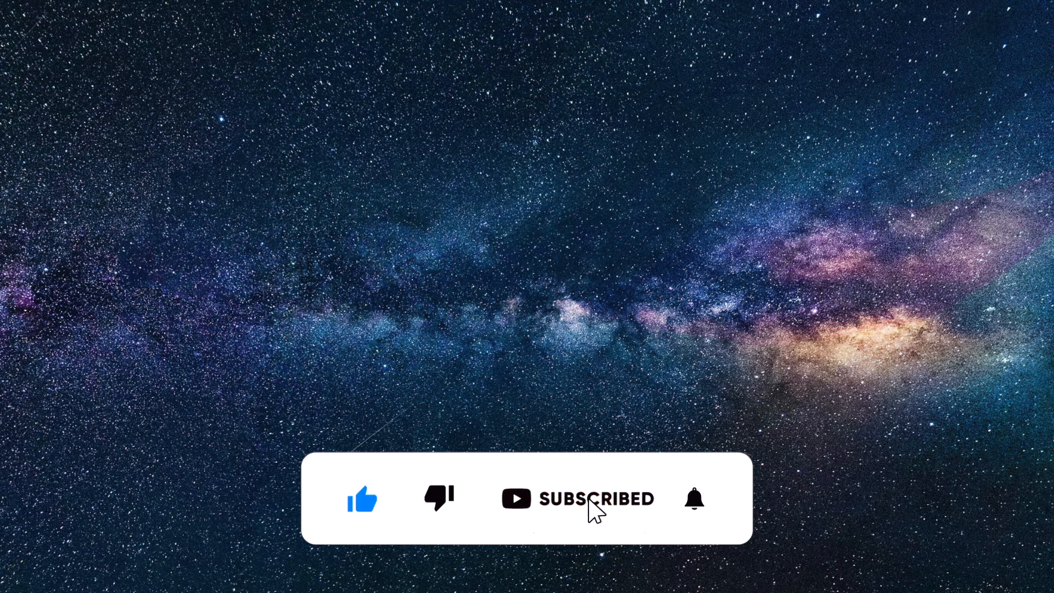